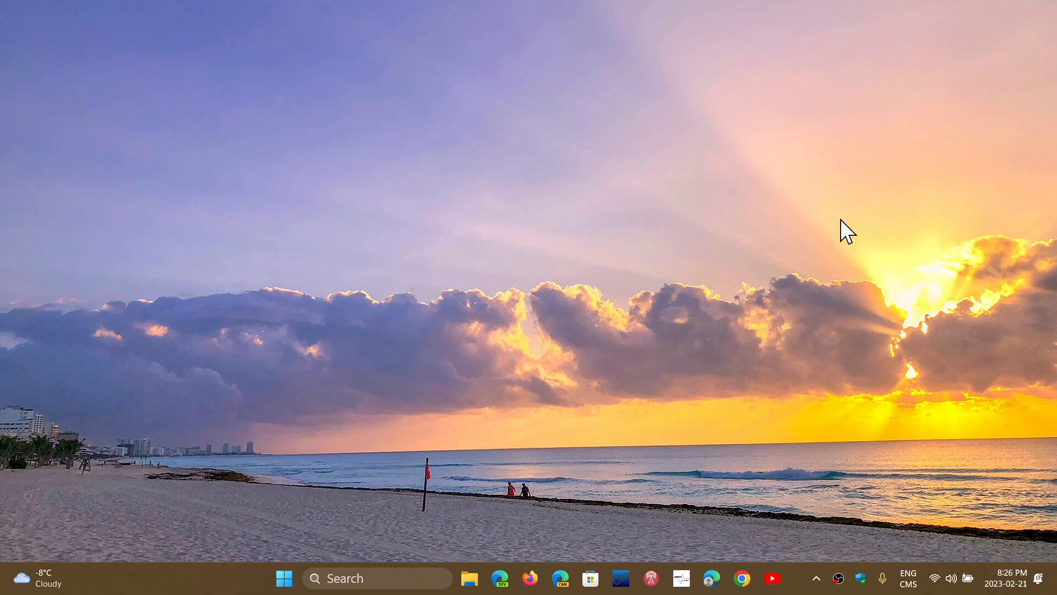
# Step: Launch Settings from the Start menu and go to the Windows Update page
pyautogui.click(284, 577)
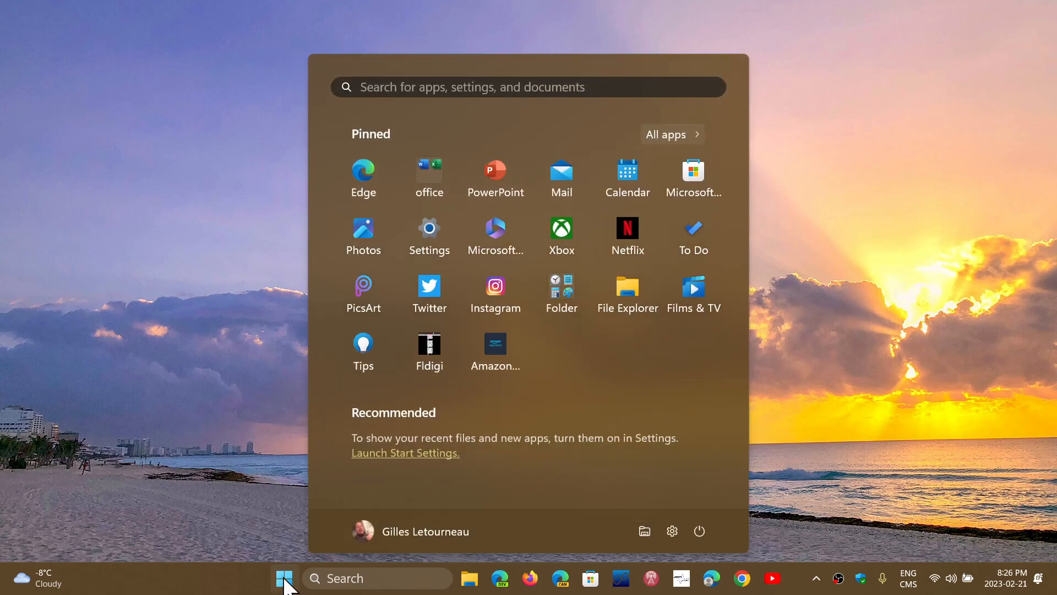
pyautogui.click(429, 228)
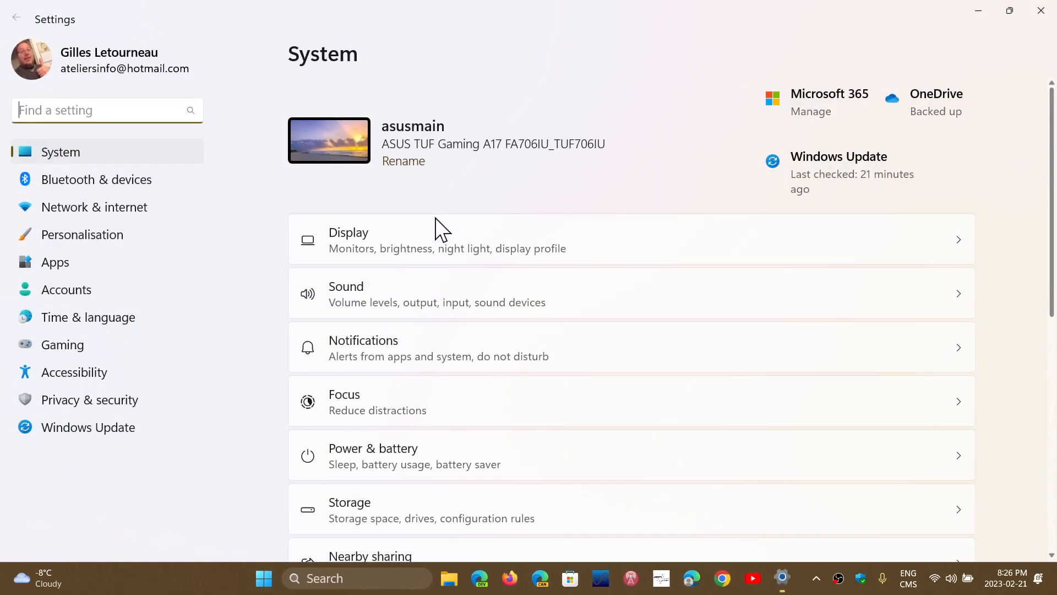
pyautogui.click(87, 427)
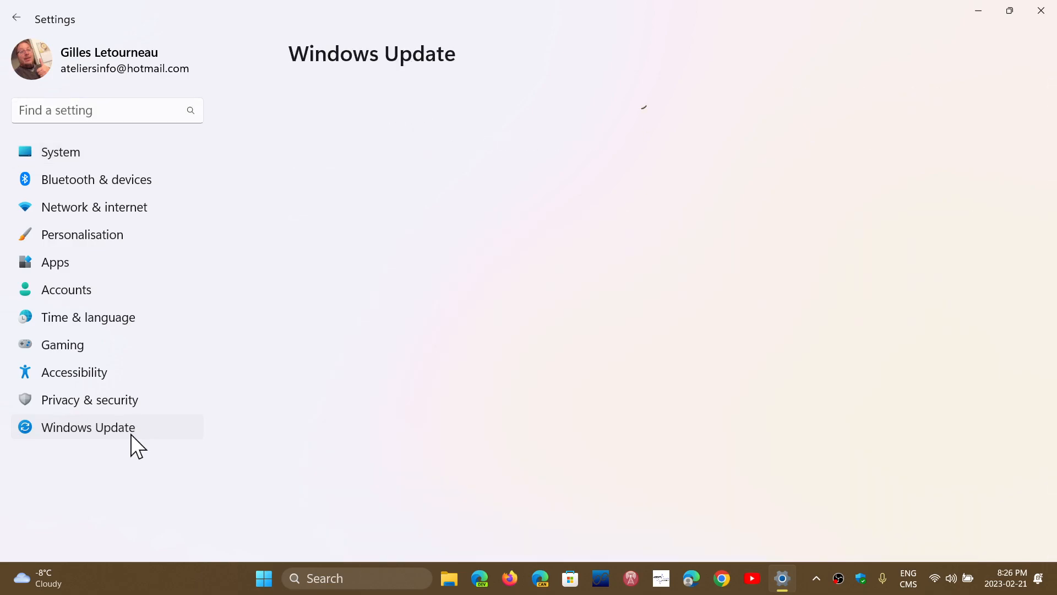
# Step: Check that Windows Update reports 'You're up to date', then close Settings
pyautogui.click(87, 426)
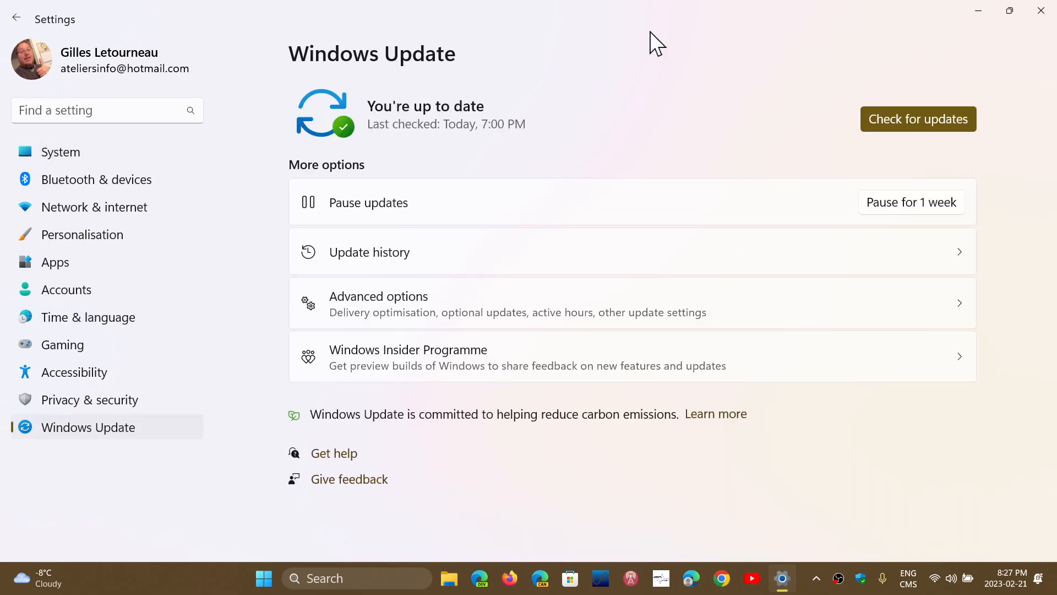
pyautogui.moveTo(835, 509)
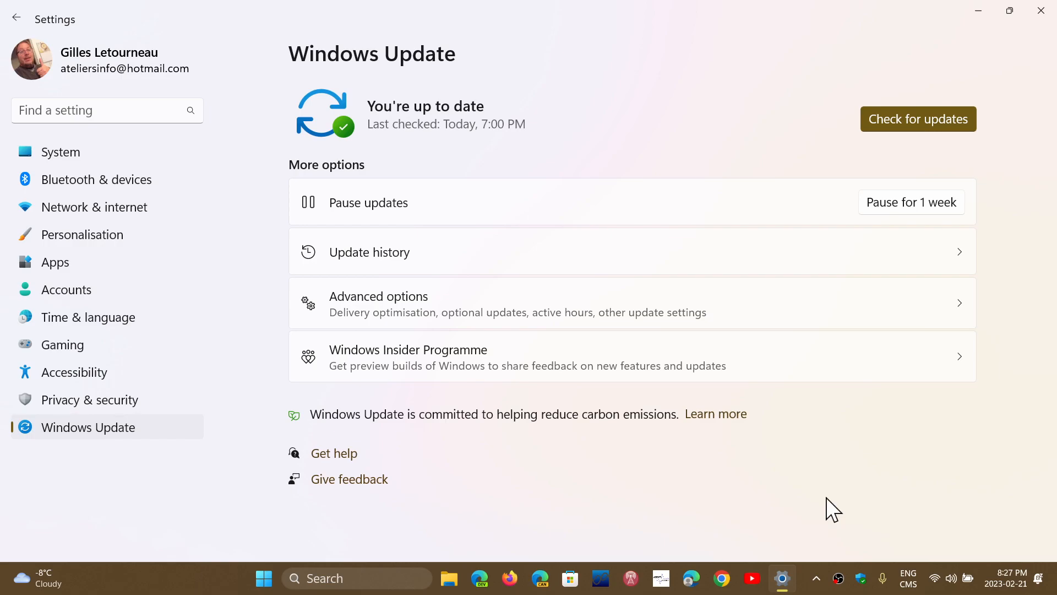
pyautogui.moveTo(486, 252)
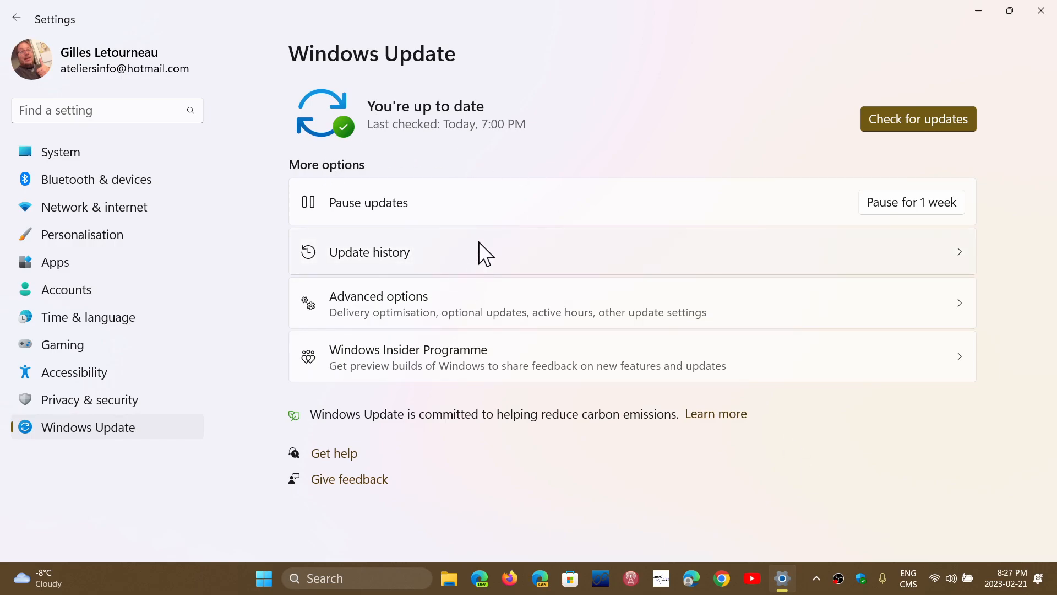
pyautogui.moveTo(877, 481)
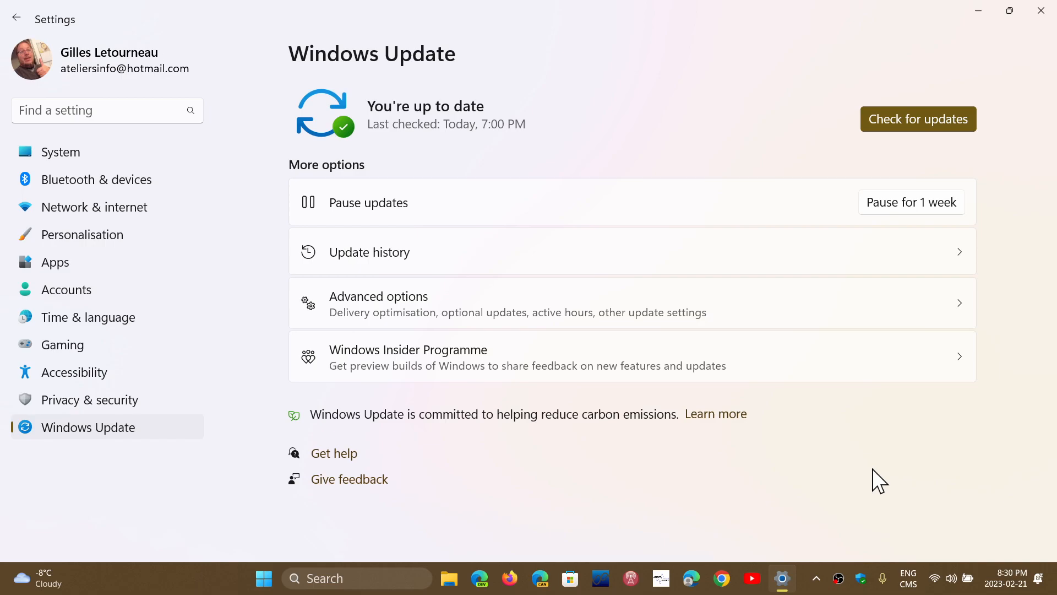
pyautogui.moveTo(1042, 12)
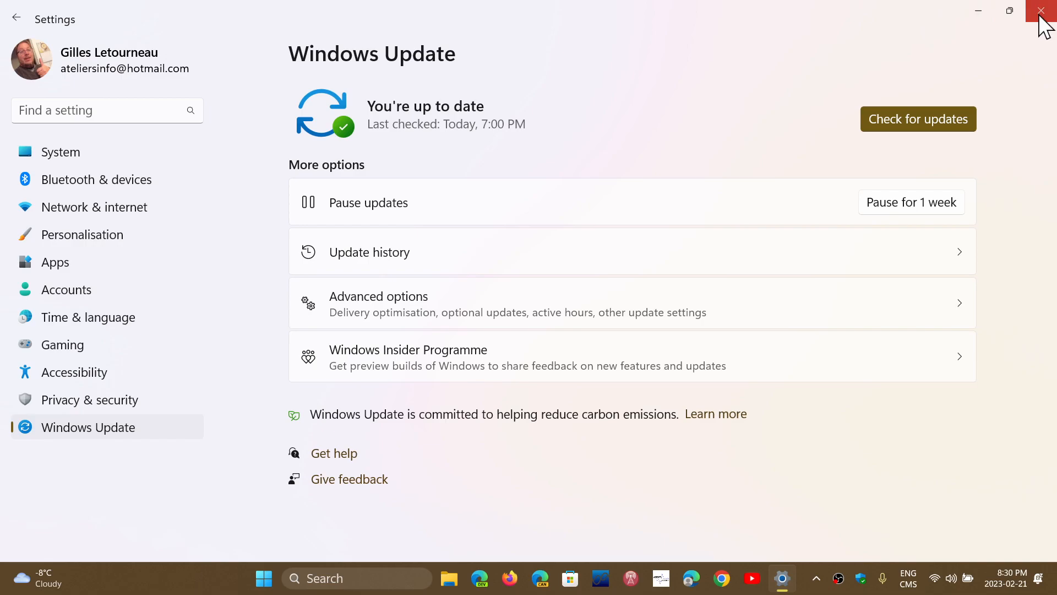
pyautogui.click(1042, 12)
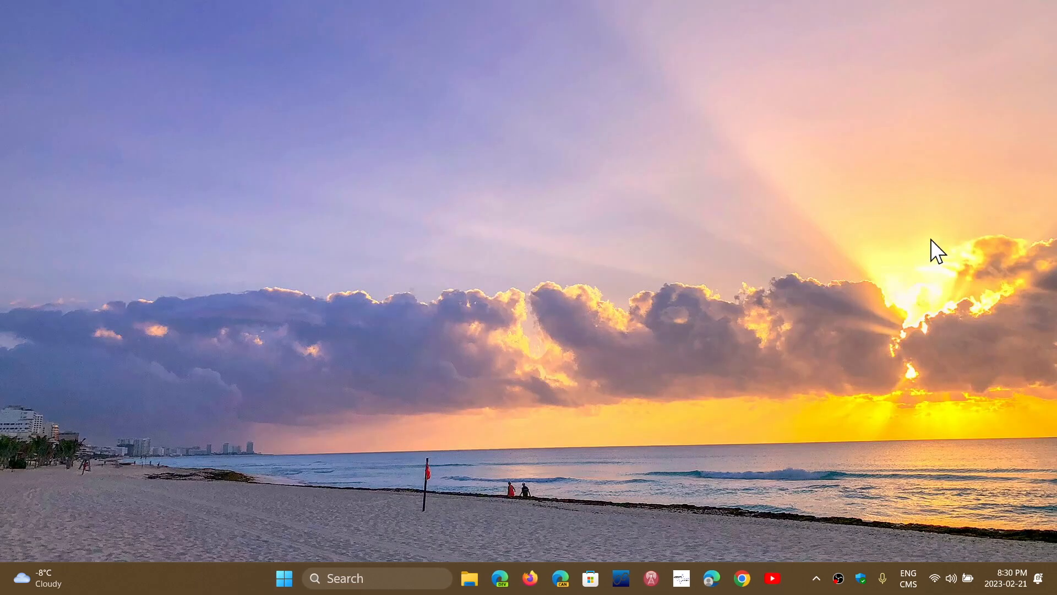